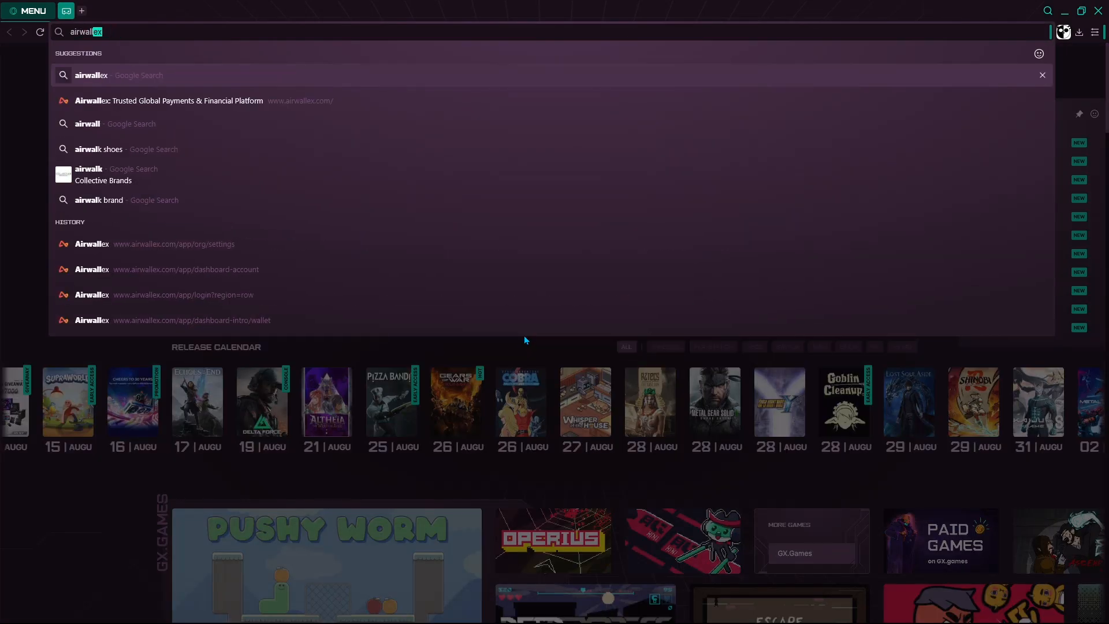
Step: Search Google for 'airwallex', land on the Airwallex homepage and focus the business email field
left_click(90, 75)
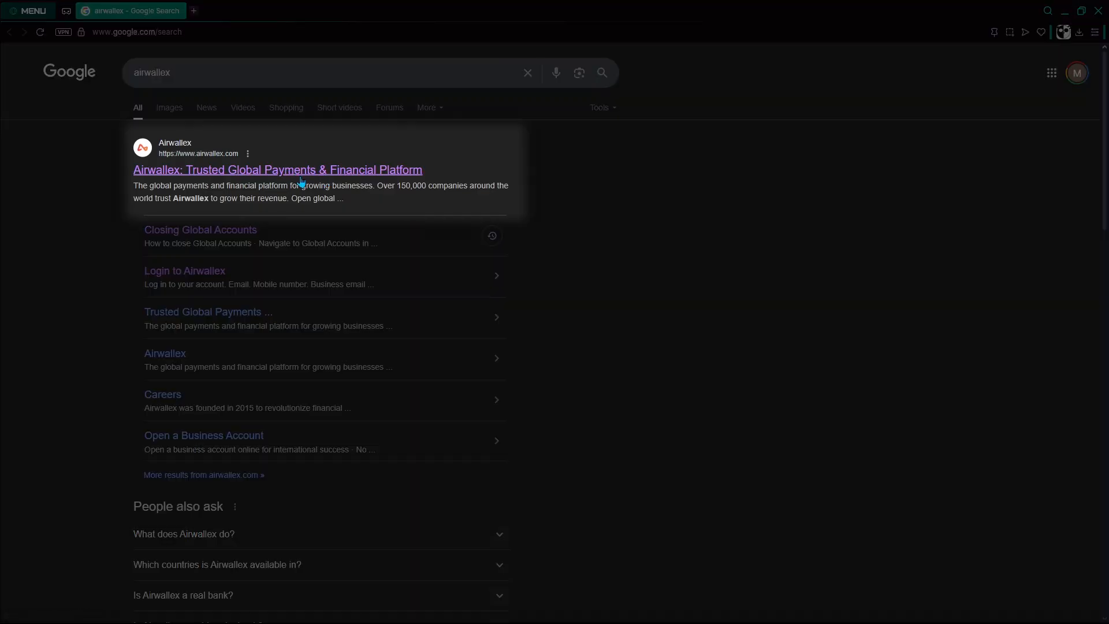
left_click(277, 170)
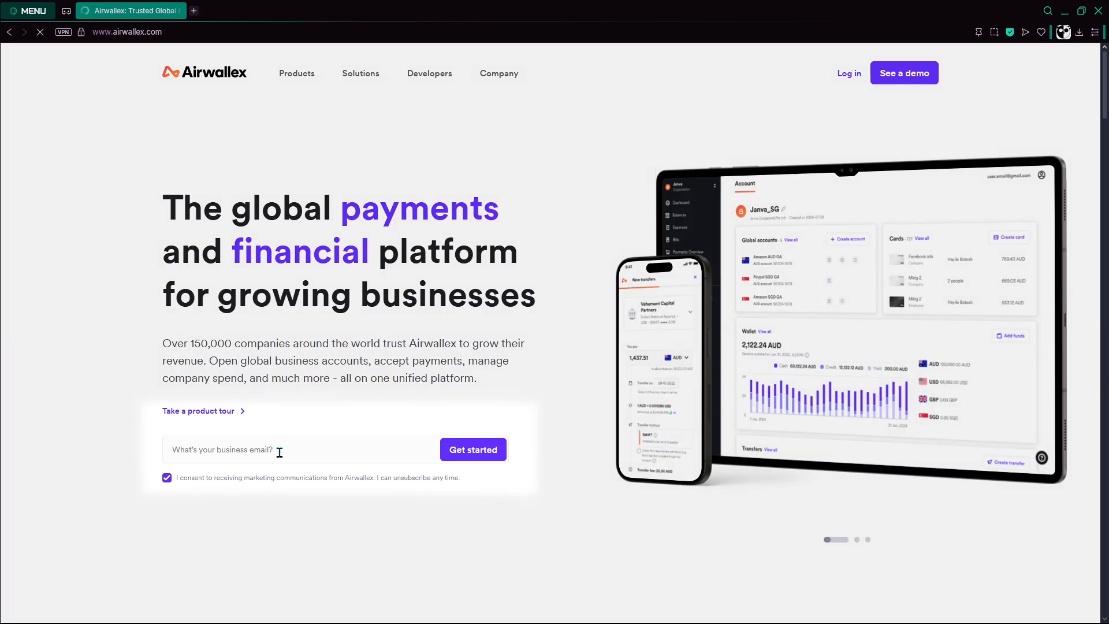
left_click(296, 450)
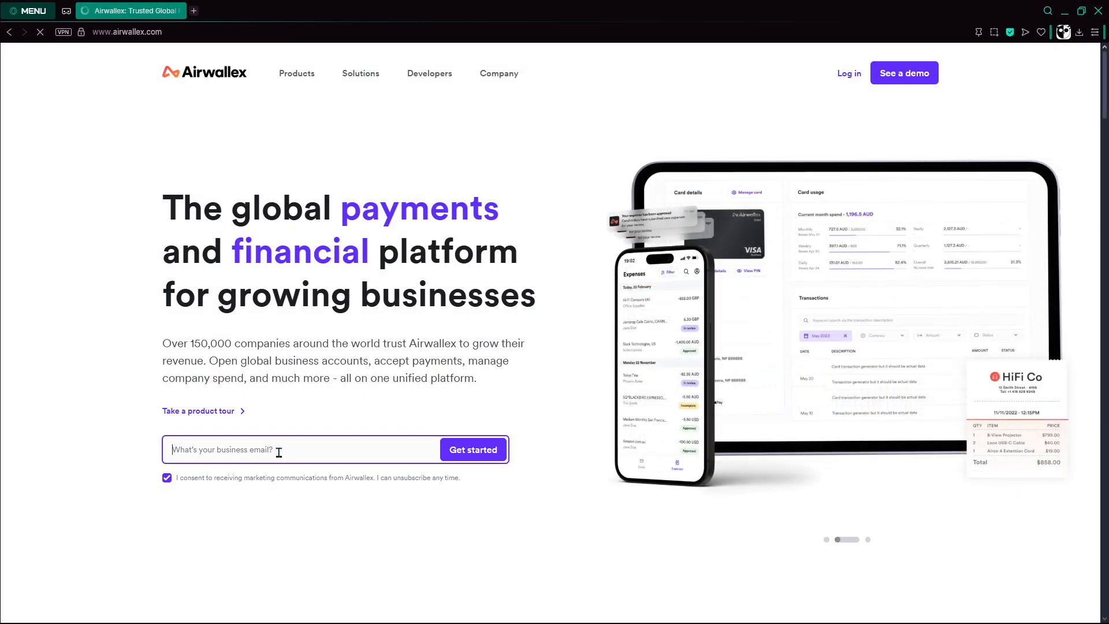
Step: Submit the business email via Get started and answer the company size and area-of-interest questions
left_click(472, 450)
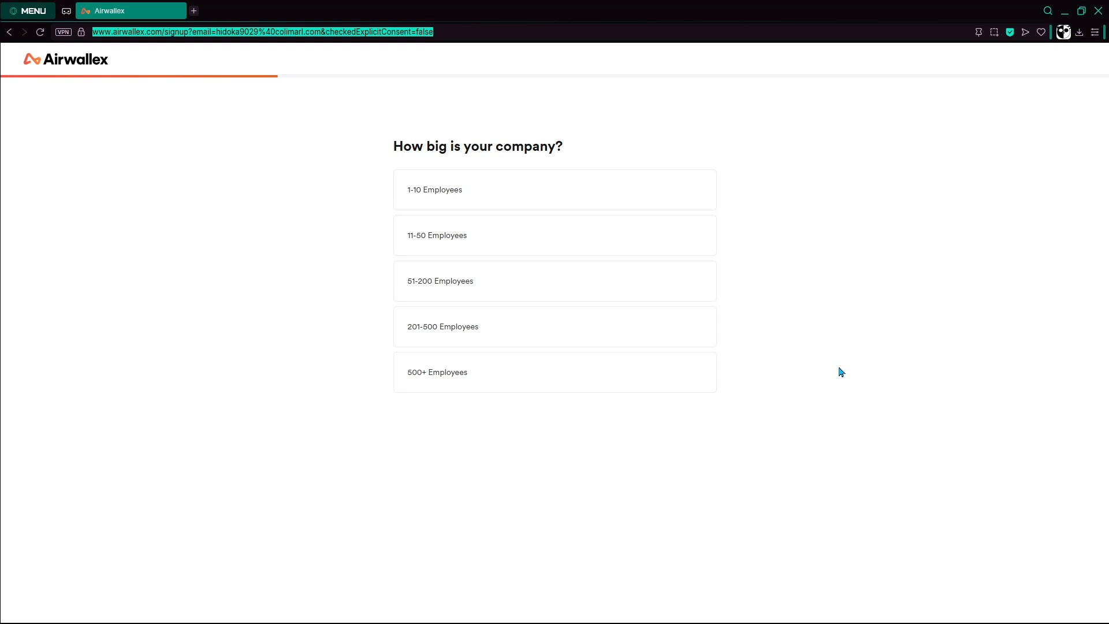
mouse_move(859, 319)
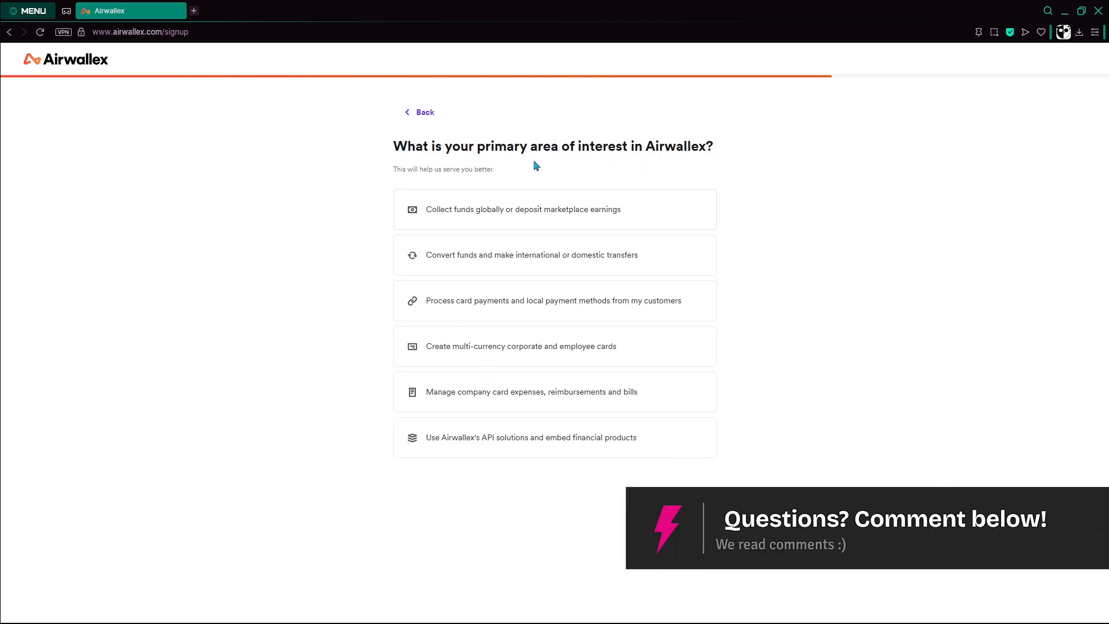
left_click(554, 209)
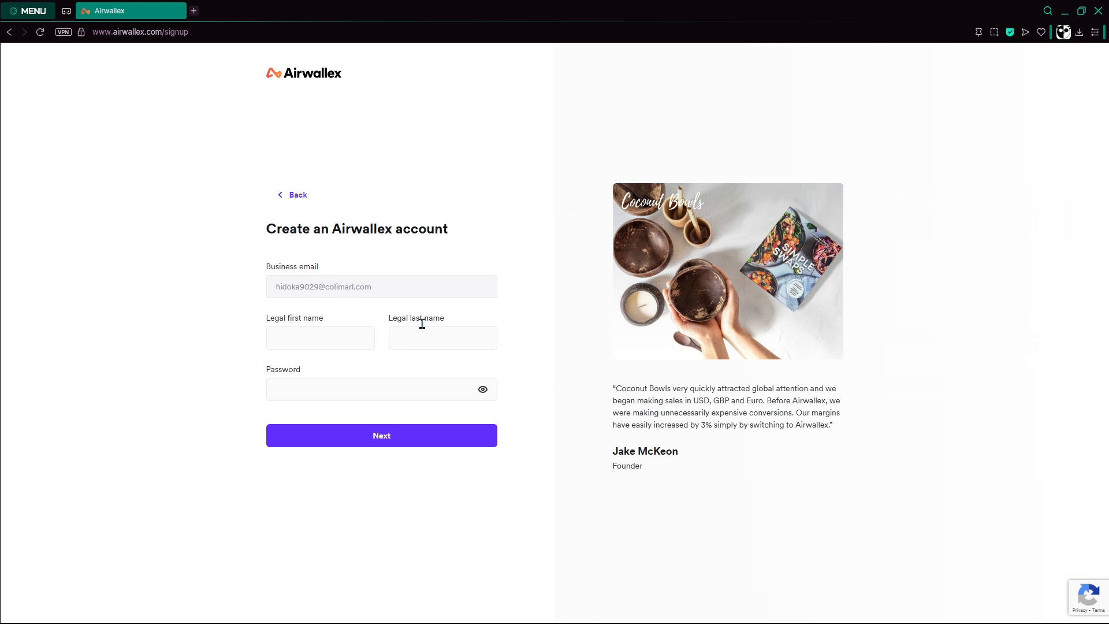
mouse_move(469, 326)
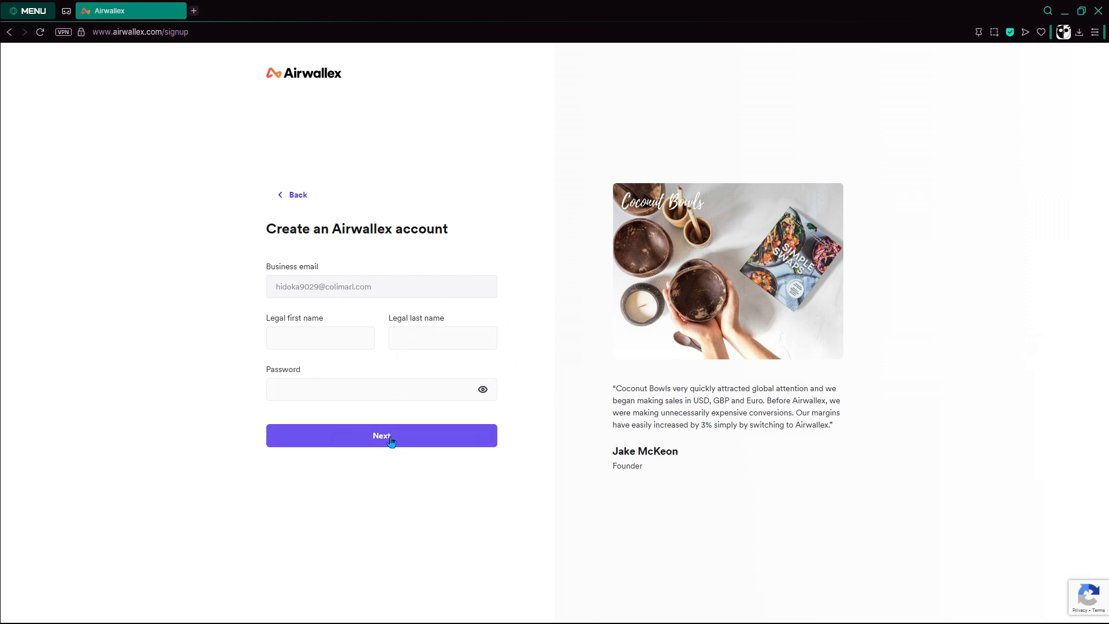
Step: Submit the legal first name, last name and password with Next
left_click(382, 435)
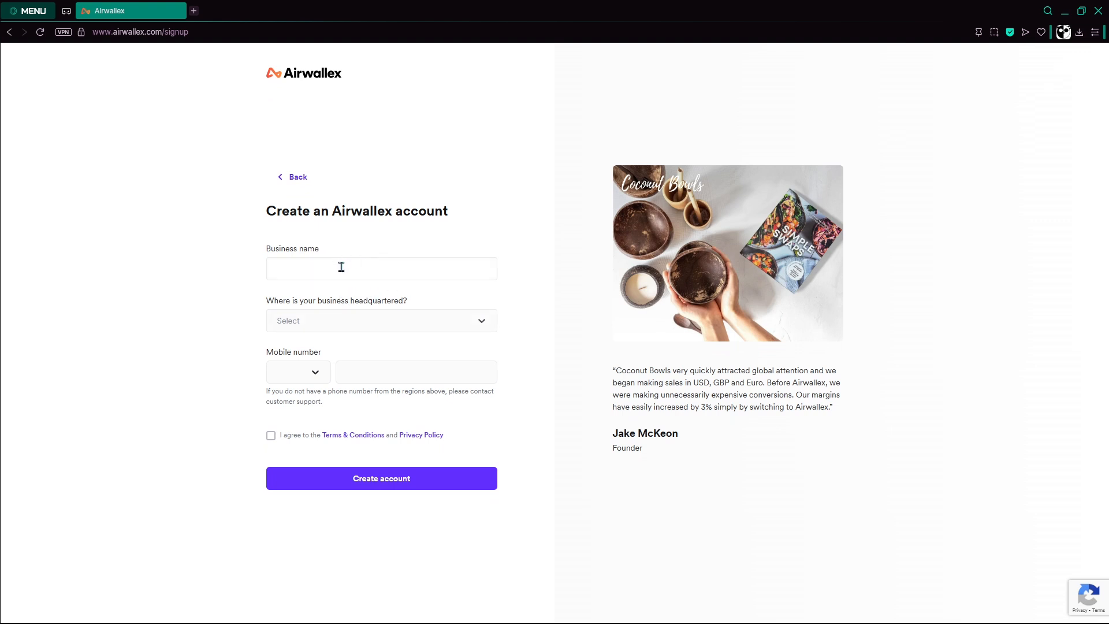
Step: Enter the business name, United Kingdom headquarters, mobile number and terms agreement, then create the account
left_click(271, 436)
type("Hidoka Demo Shops")
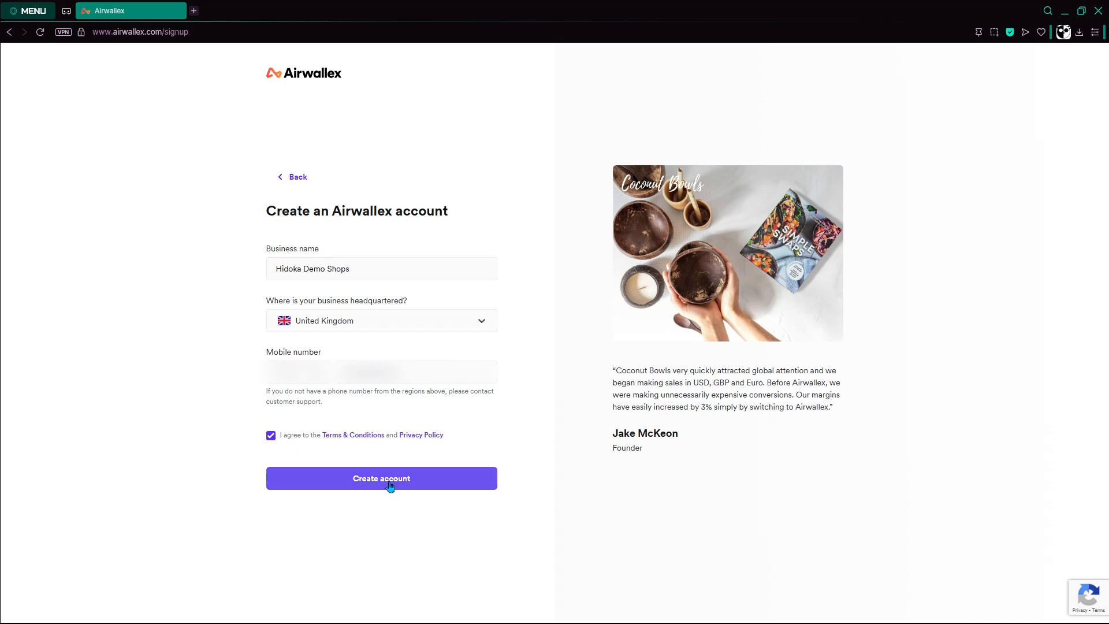
left_click(380, 478)
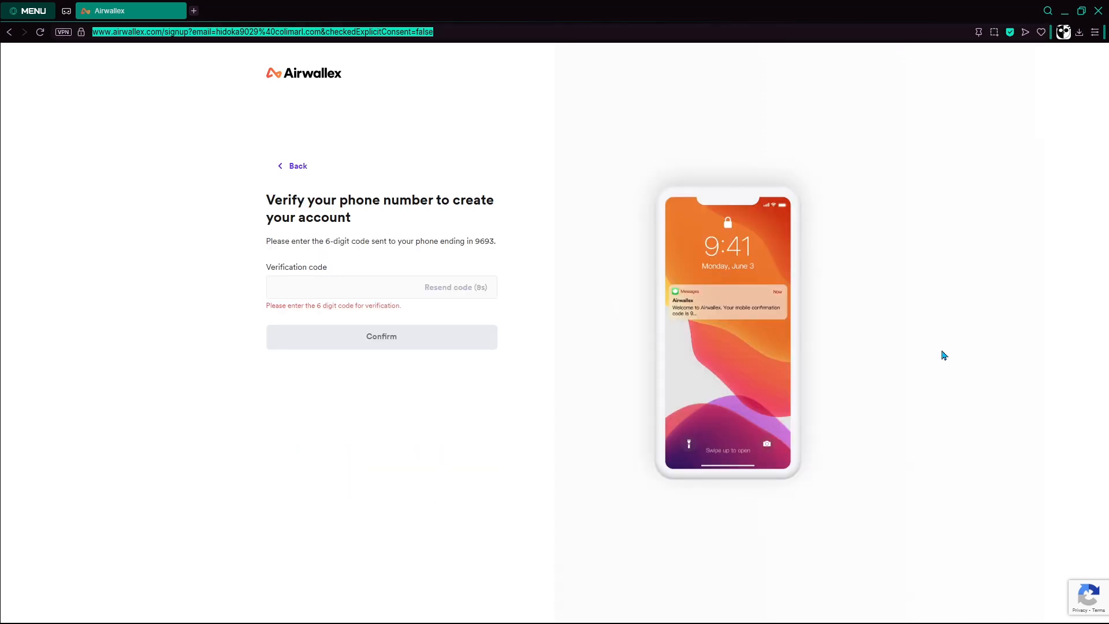
mouse_move(877, 318)
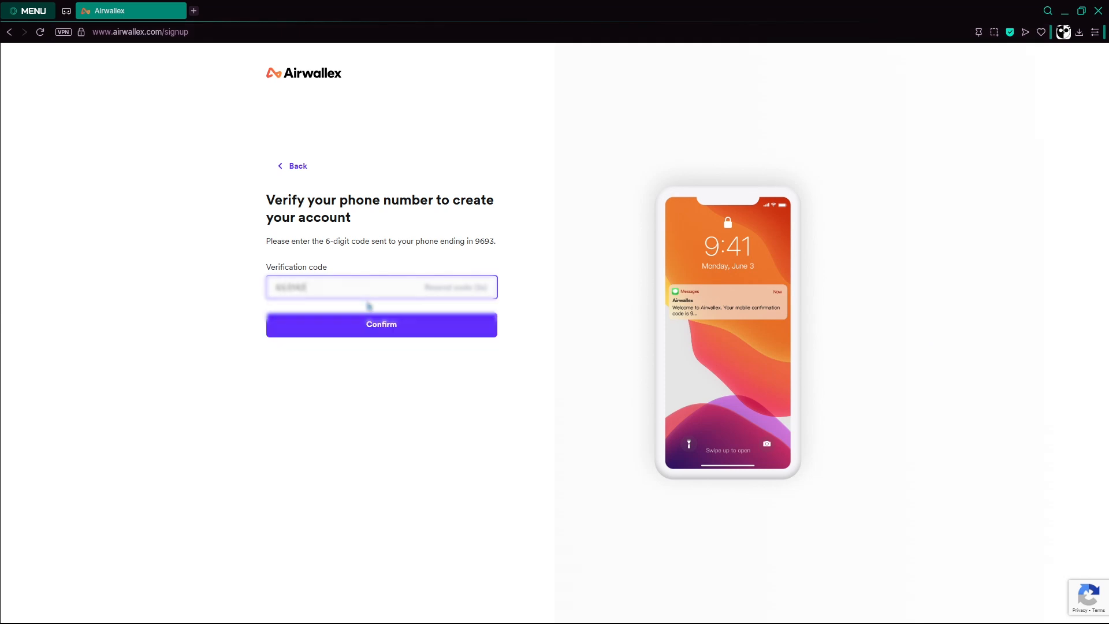
Step: Enter the six-digit phone verification code and confirm it, reaching 'Your account is created!'
left_click(380, 325)
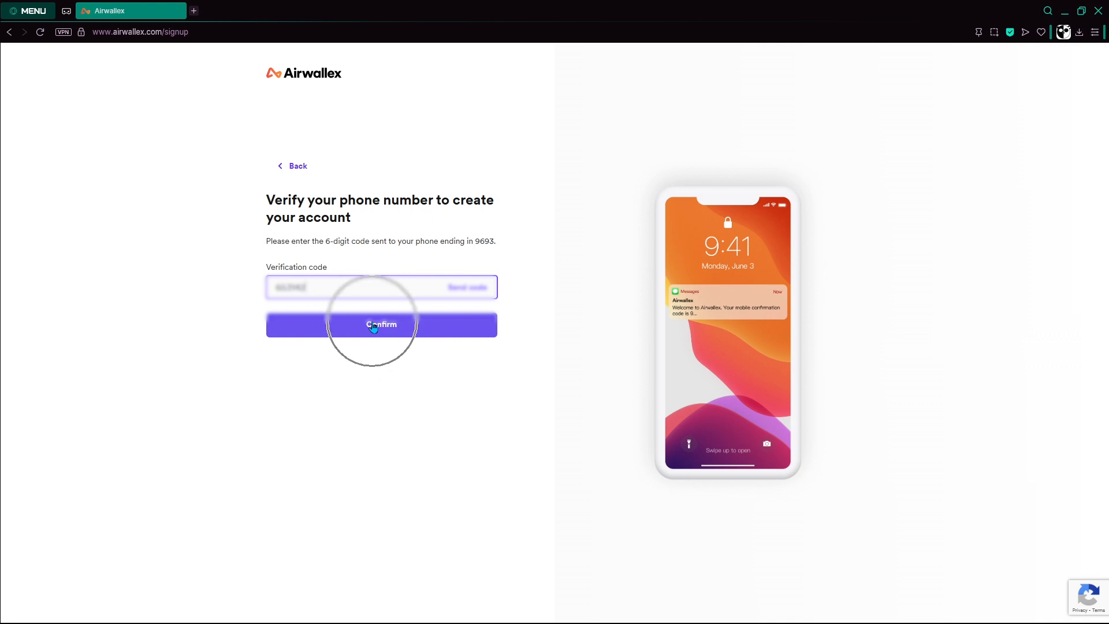
left_click(380, 324)
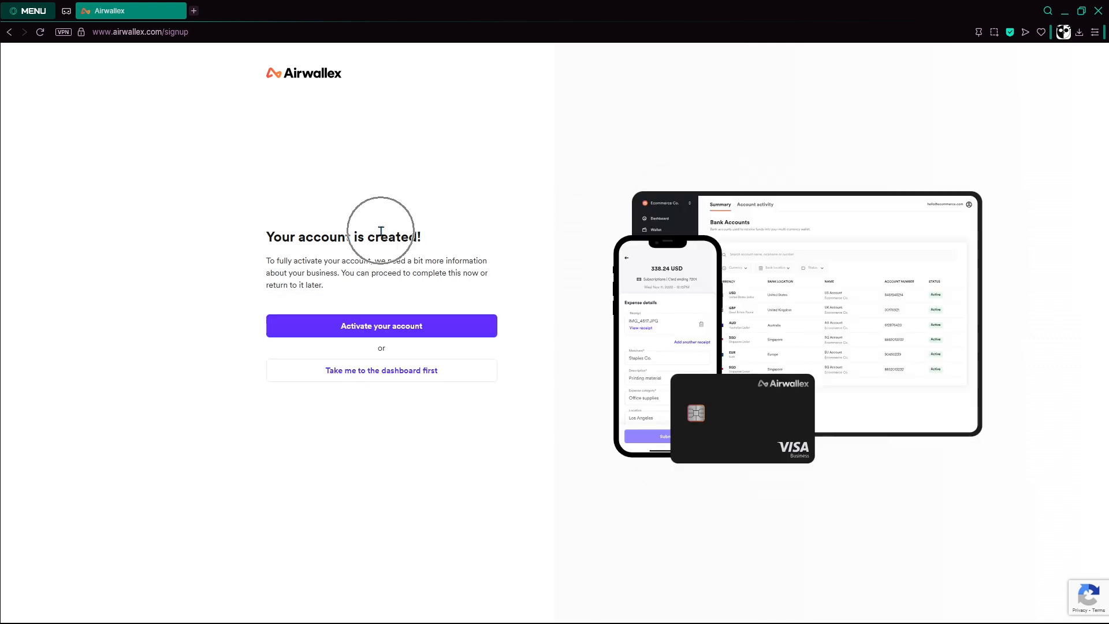